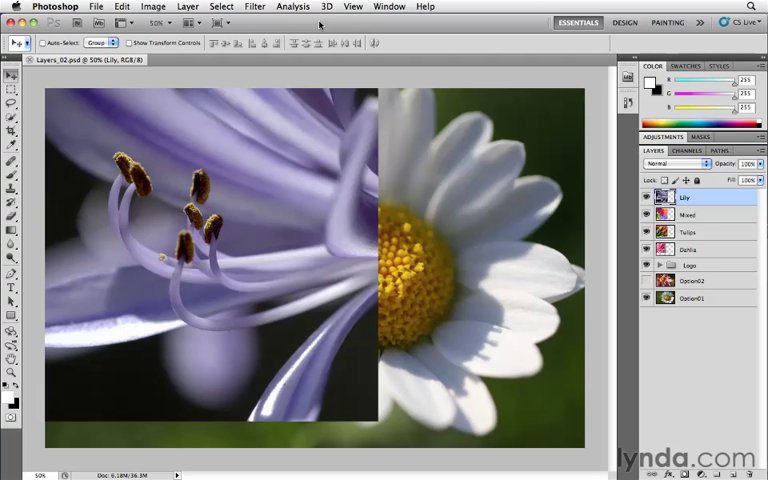
pyautogui.moveTo(716, 232)
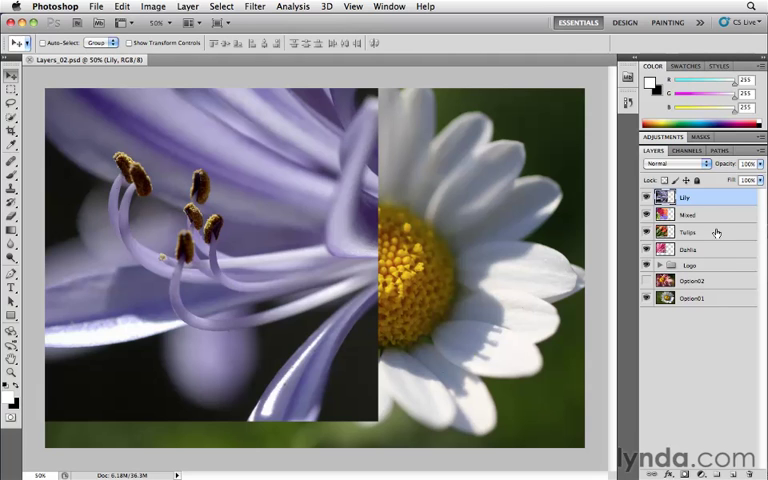
pyautogui.moveTo(700, 238)
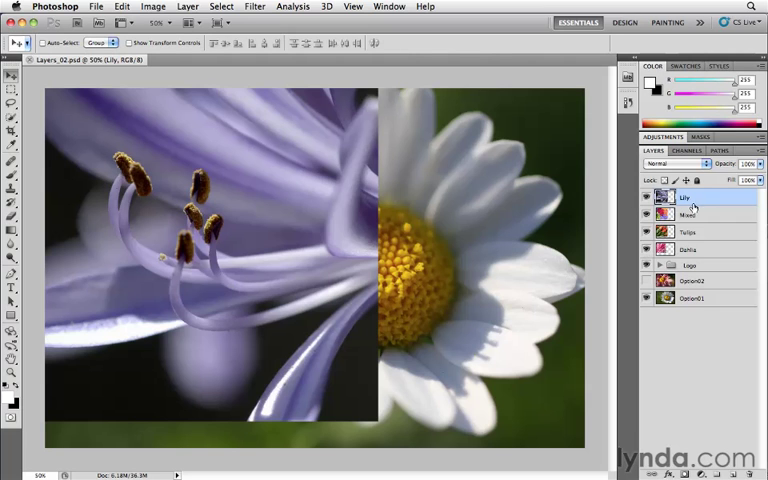
# Step: Restack the Lily layer below Mixed and Tulips, then select the Mixed layer
pyautogui.doubleClick(685, 197)
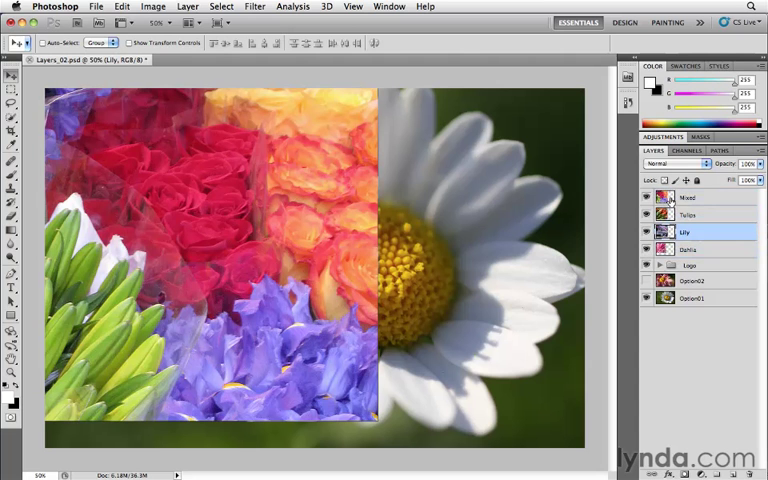
pyautogui.click(688, 197)
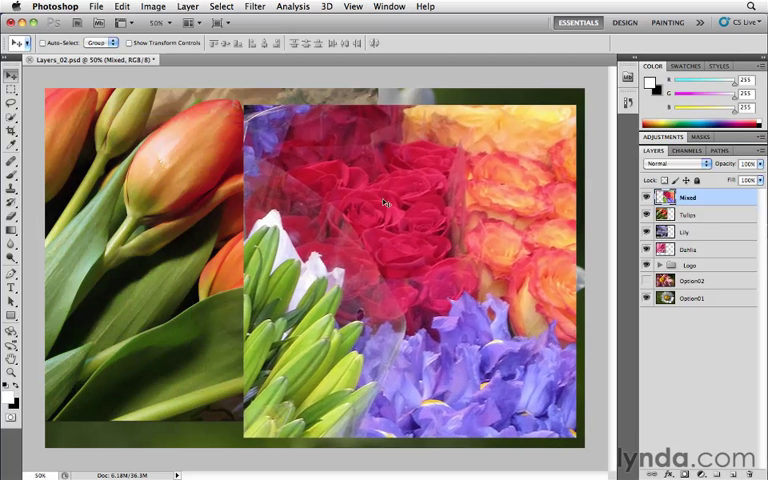
pyautogui.moveTo(350, 225)
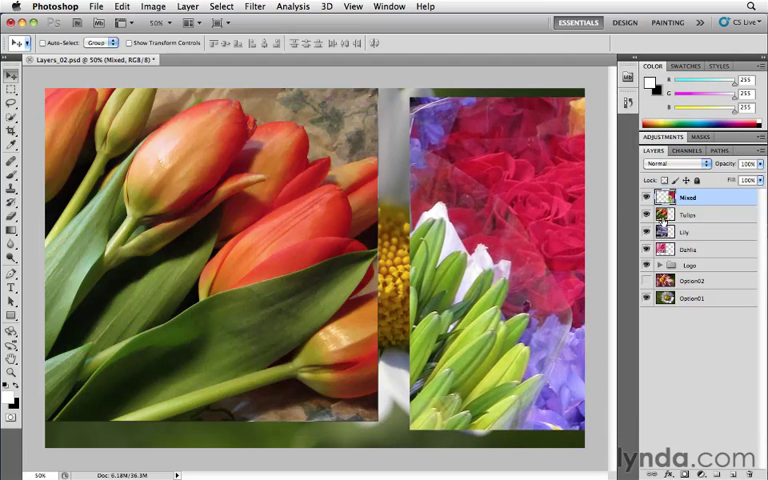
# Step: Select the Tulips layer in the Layers panel
pyautogui.click(688, 214)
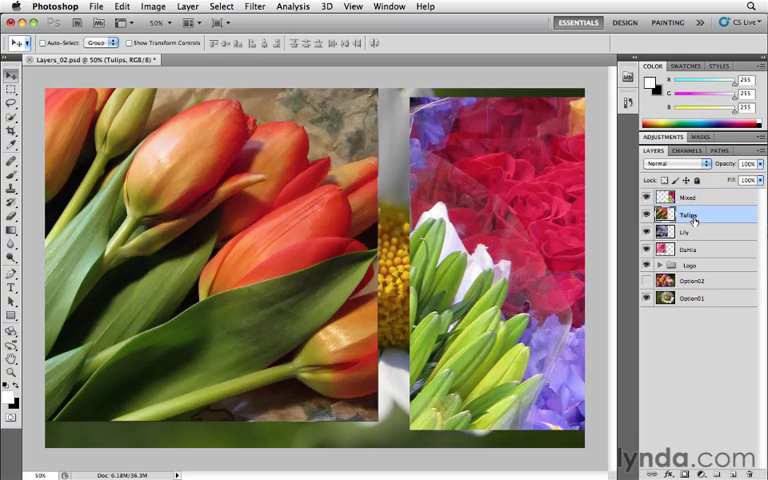
# Step: Drag the Tulips layer to the top of the layer stack
pyautogui.doubleClick(688, 215)
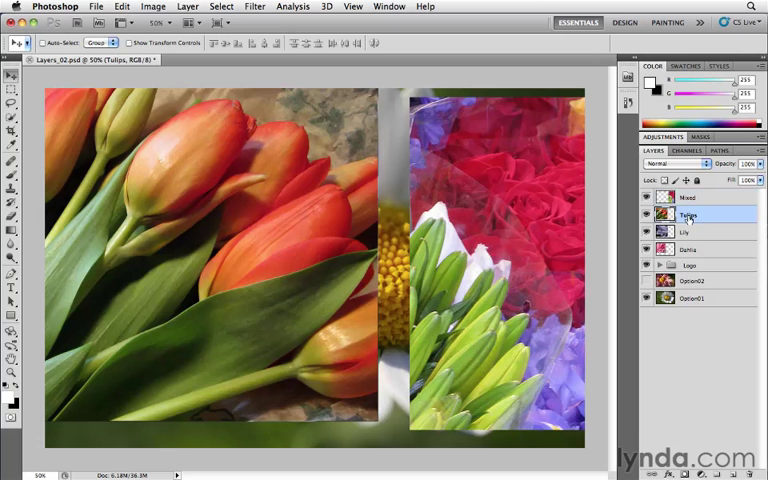
pyautogui.moveTo(688, 214); pyautogui.dragTo(688, 196)
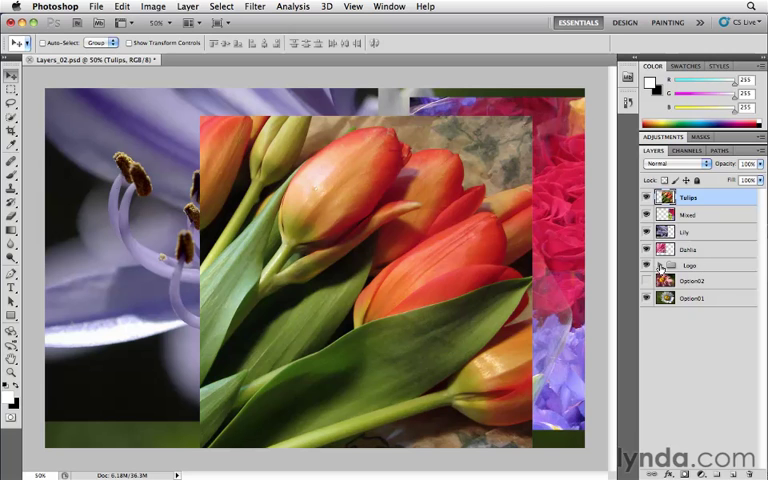
# Step: Expand the Logo group to reveal its name and ampersand layers
pyautogui.click(647, 265)
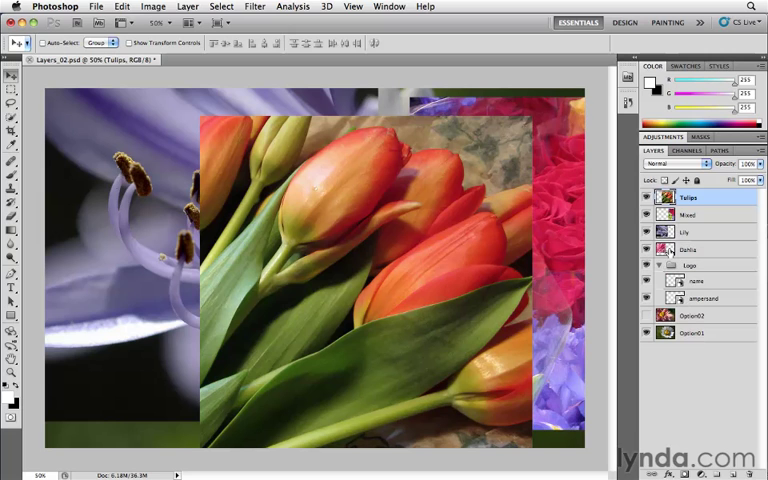
pyautogui.moveTo(680, 250)
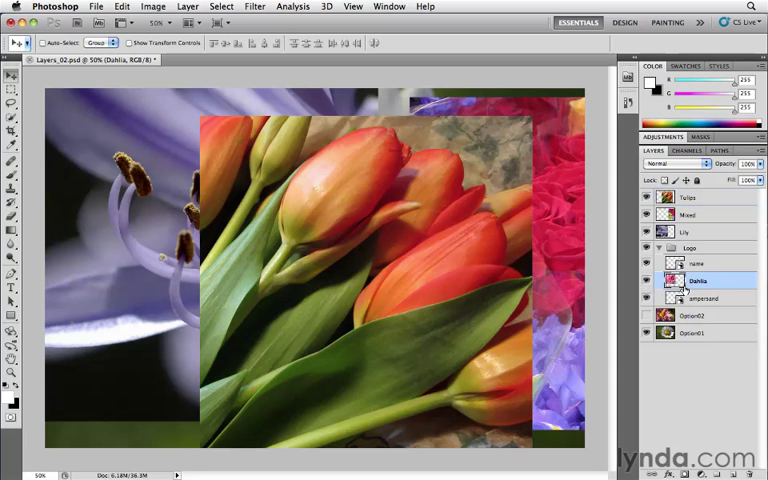
pyautogui.click(697, 196)
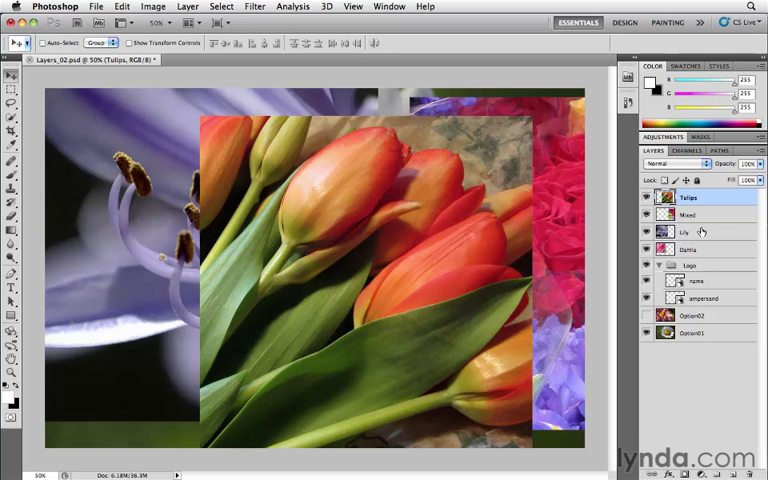
pyautogui.moveTo(205, 215)
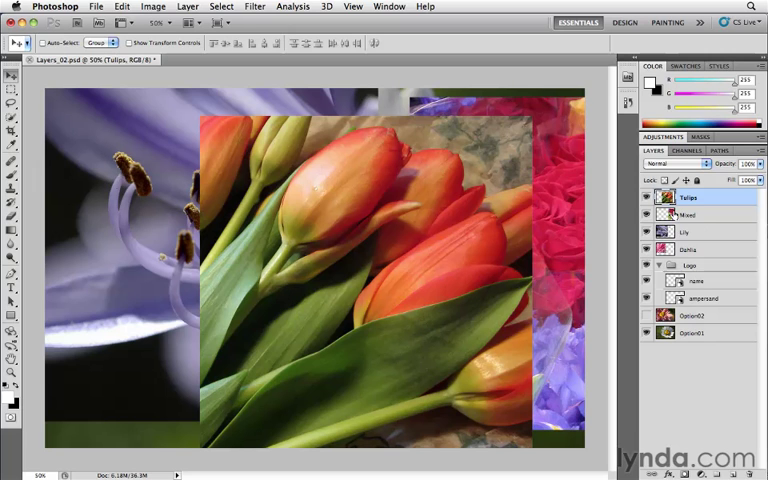
pyautogui.moveTo(700, 258)
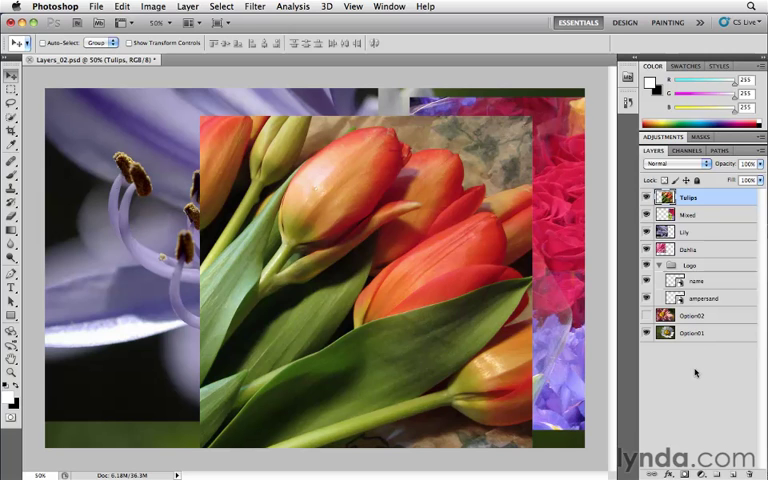
pyautogui.moveTo(707, 223)
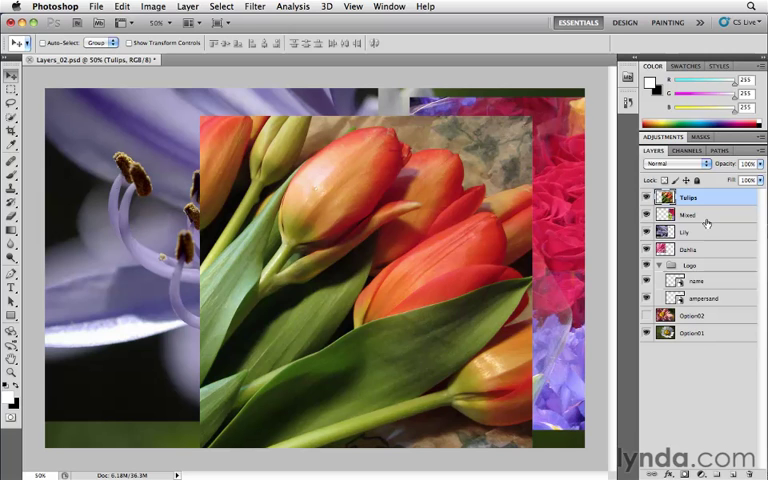